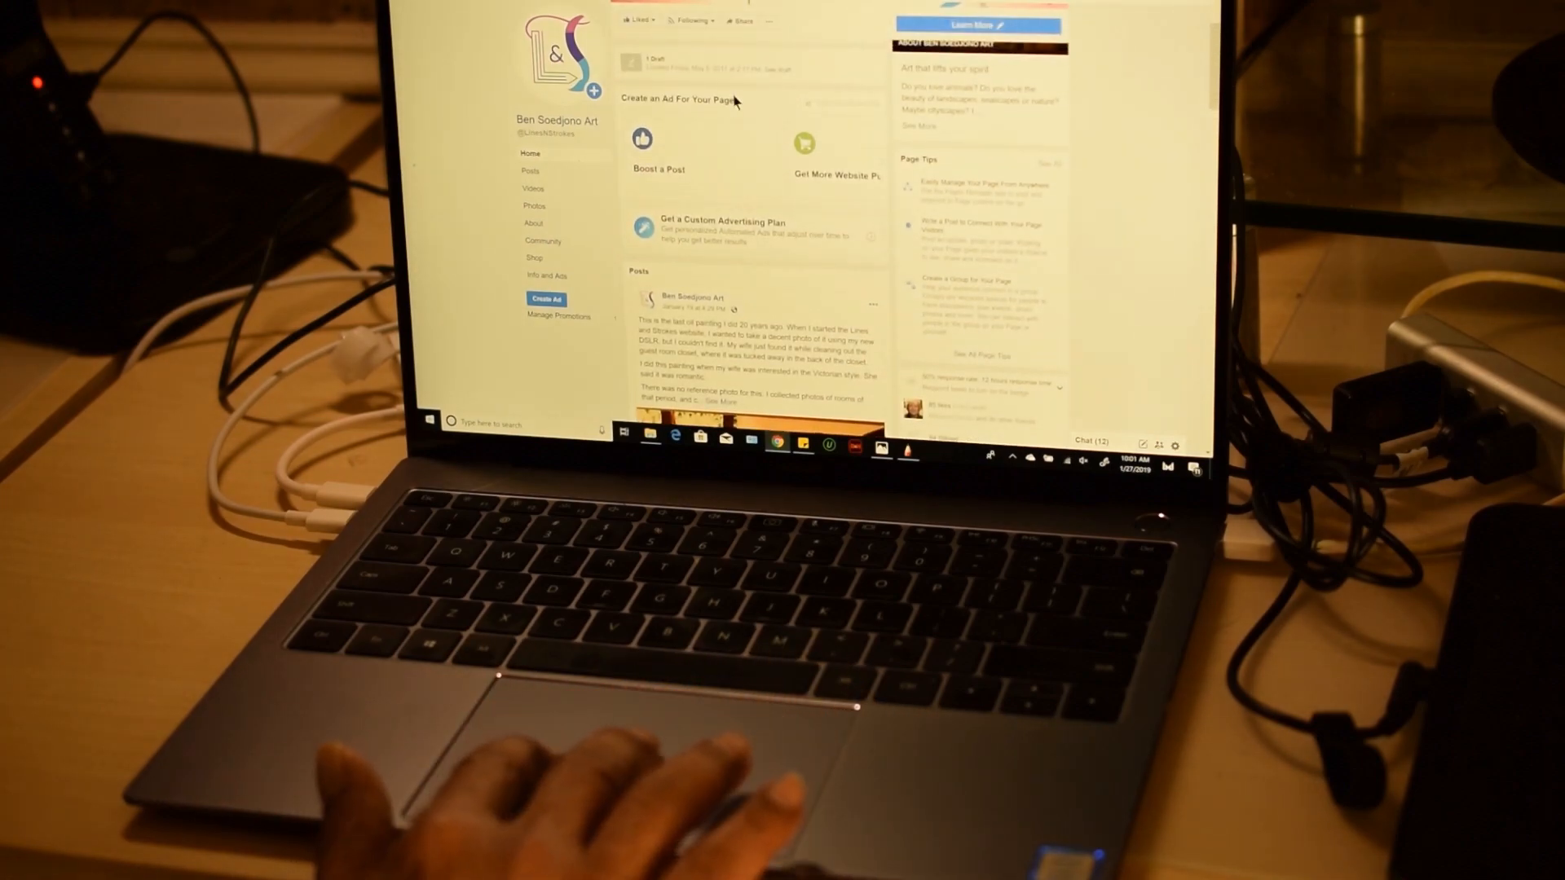
{"action": "scroll", "scroll_direction": "down", "scroll_amount": 3}
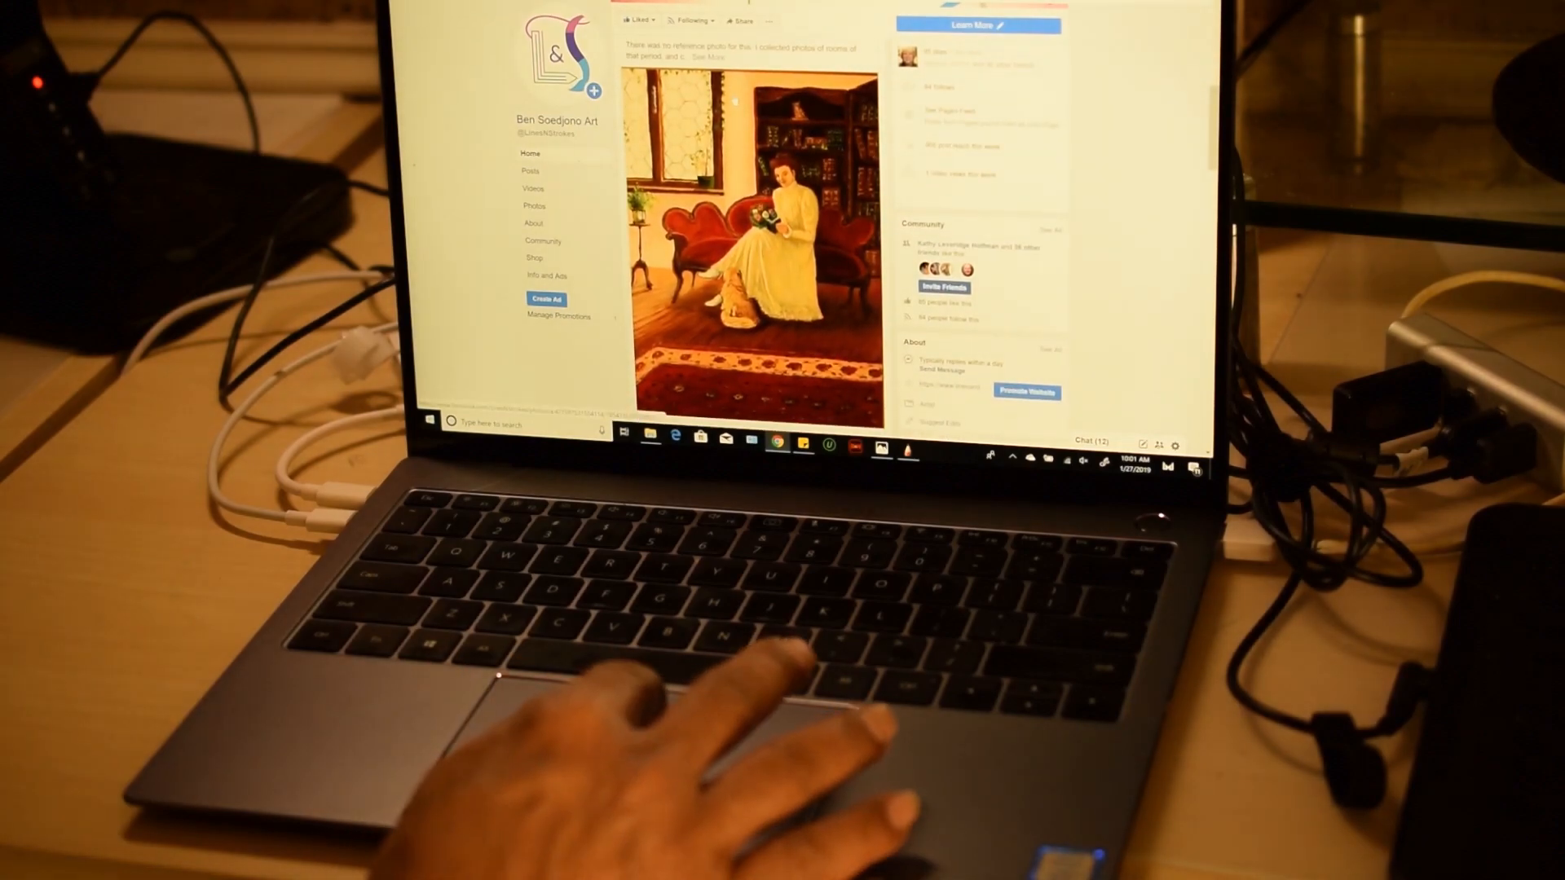